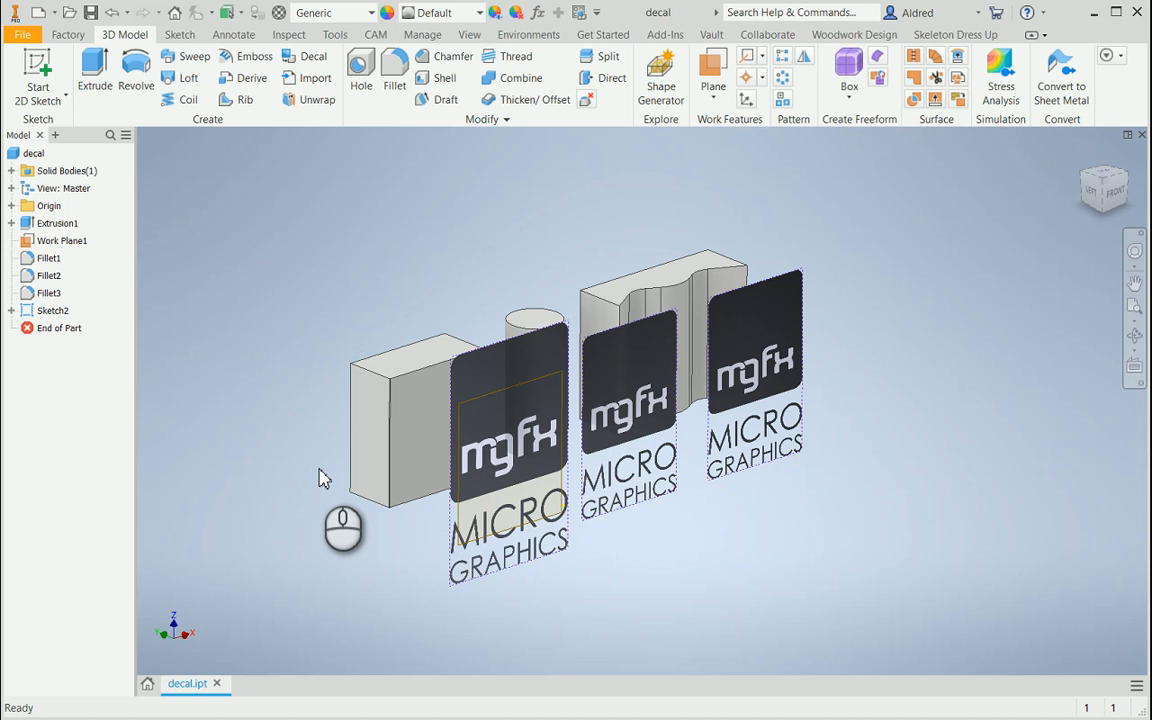
pyautogui.moveTo(728, 580)
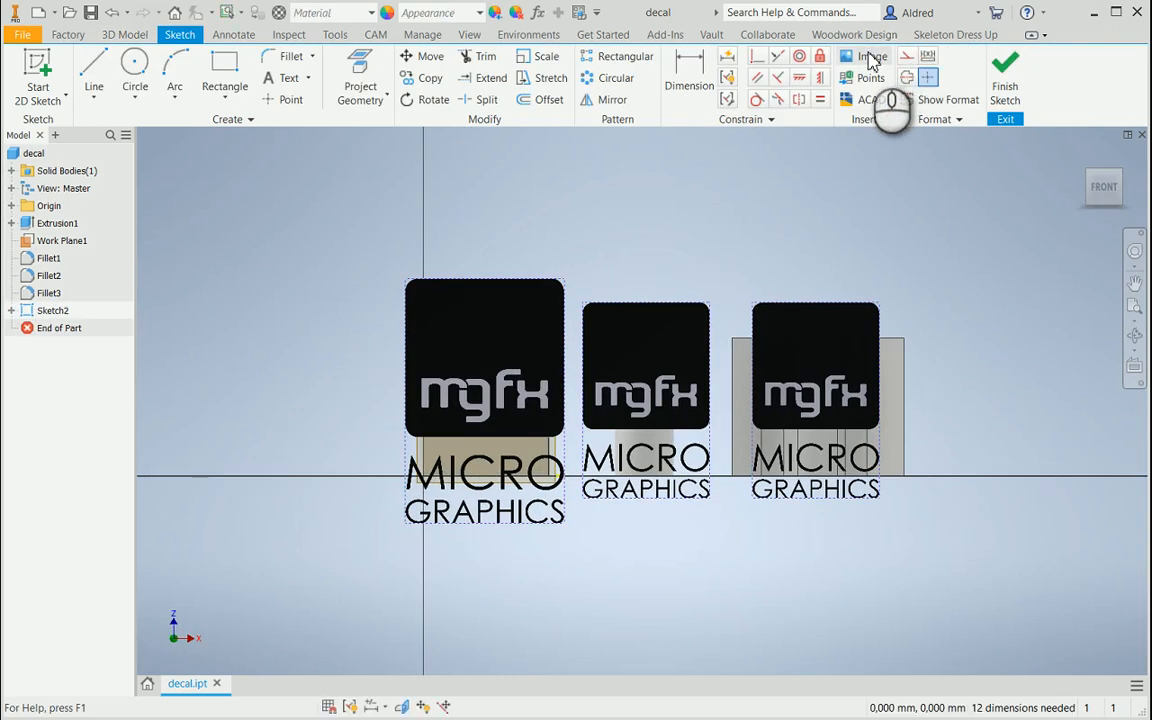
pyautogui.moveTo(872, 56)
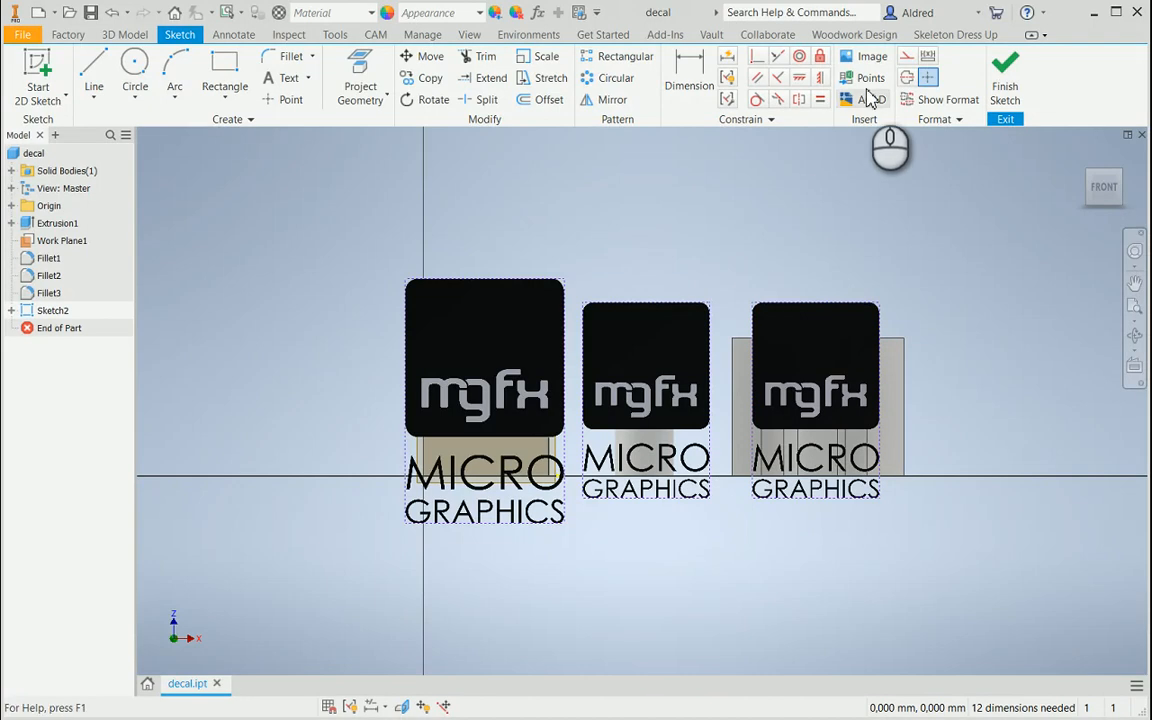
# Step: Return from the image sketch and project the logo decal onto the block's front face
pyautogui.click(870, 56)
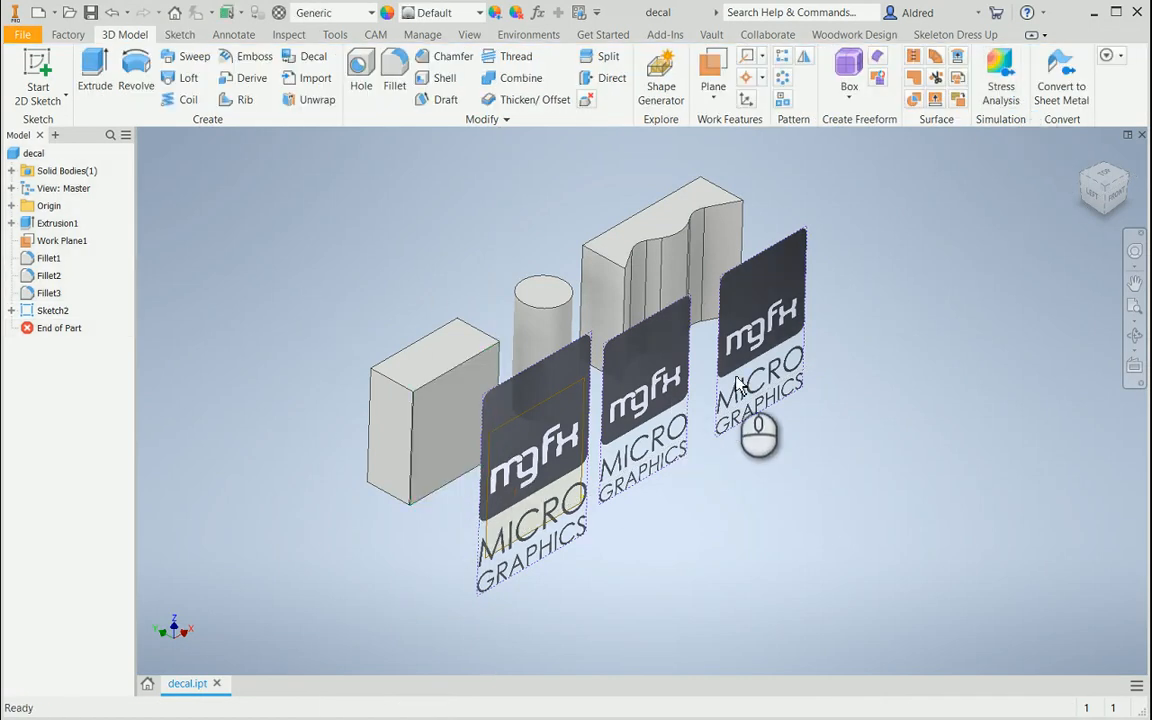
pyautogui.moveTo(570, 548)
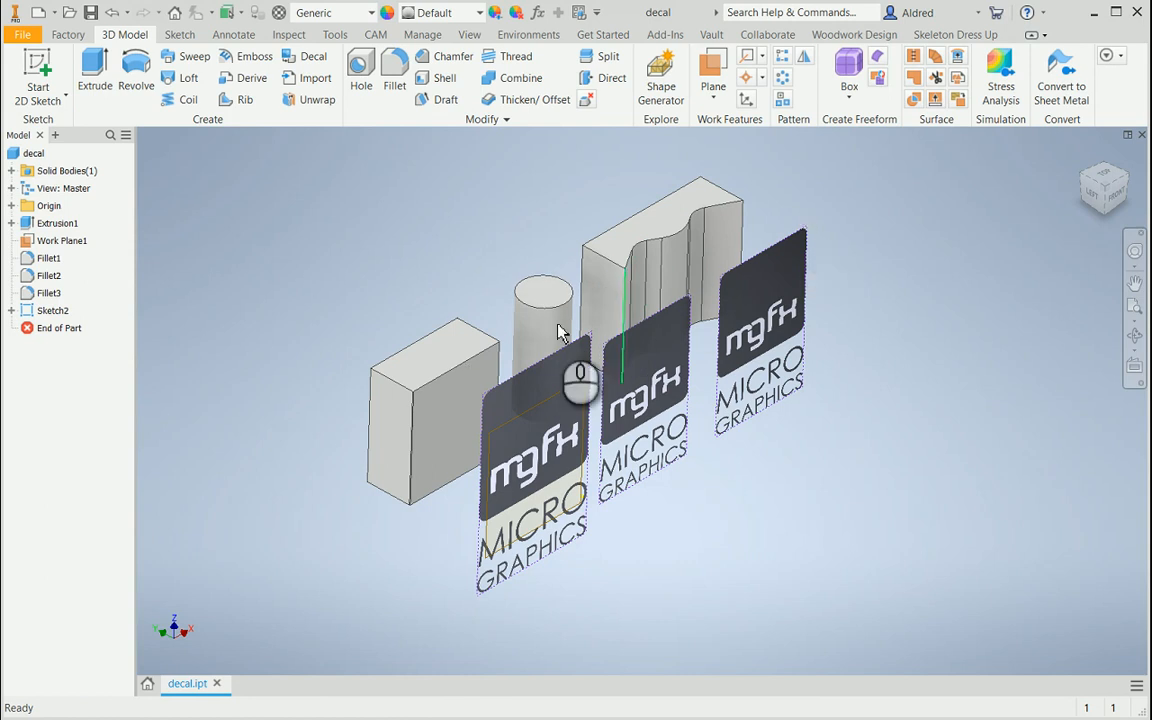
pyautogui.click(314, 56)
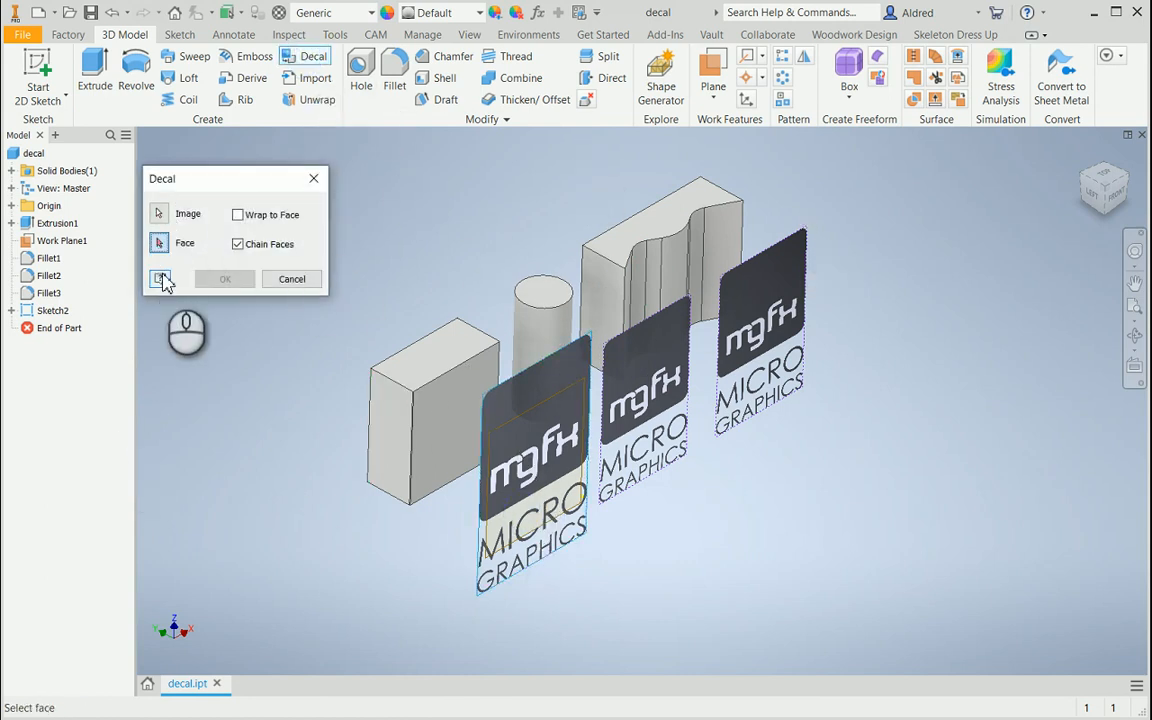
pyautogui.click(470, 450)
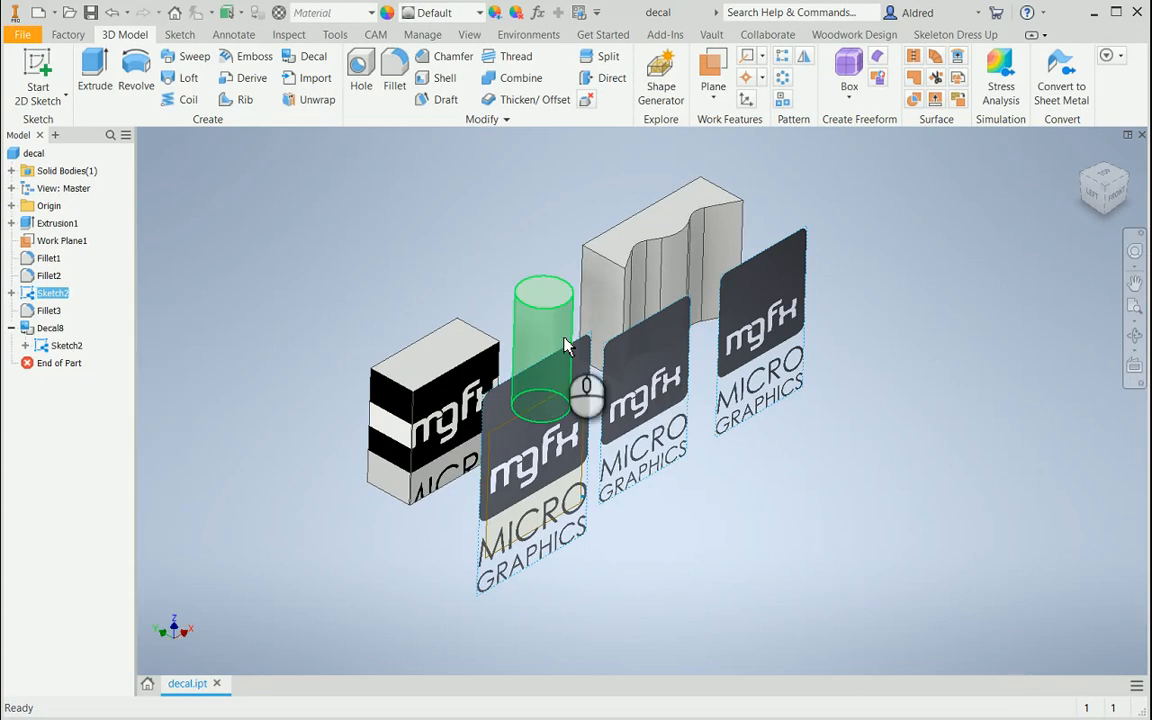
# Step: Place the logo decal on the cylinder face and begin the next decal
pyautogui.click(314, 56)
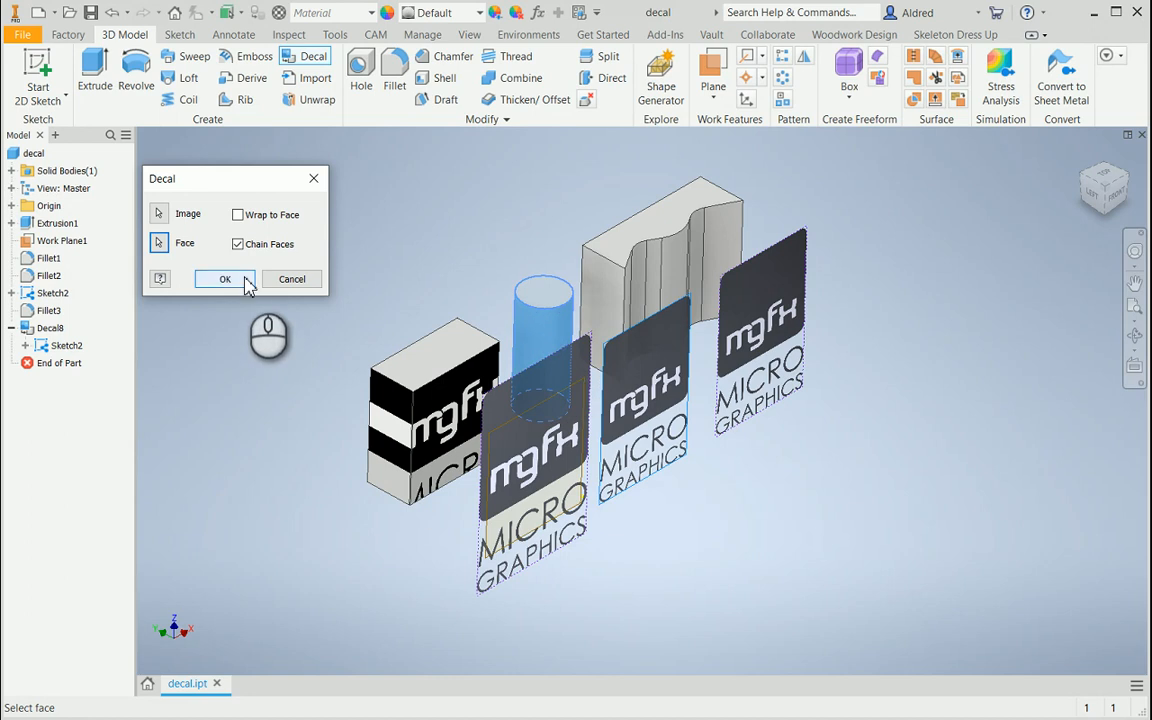
pyautogui.click(224, 280)
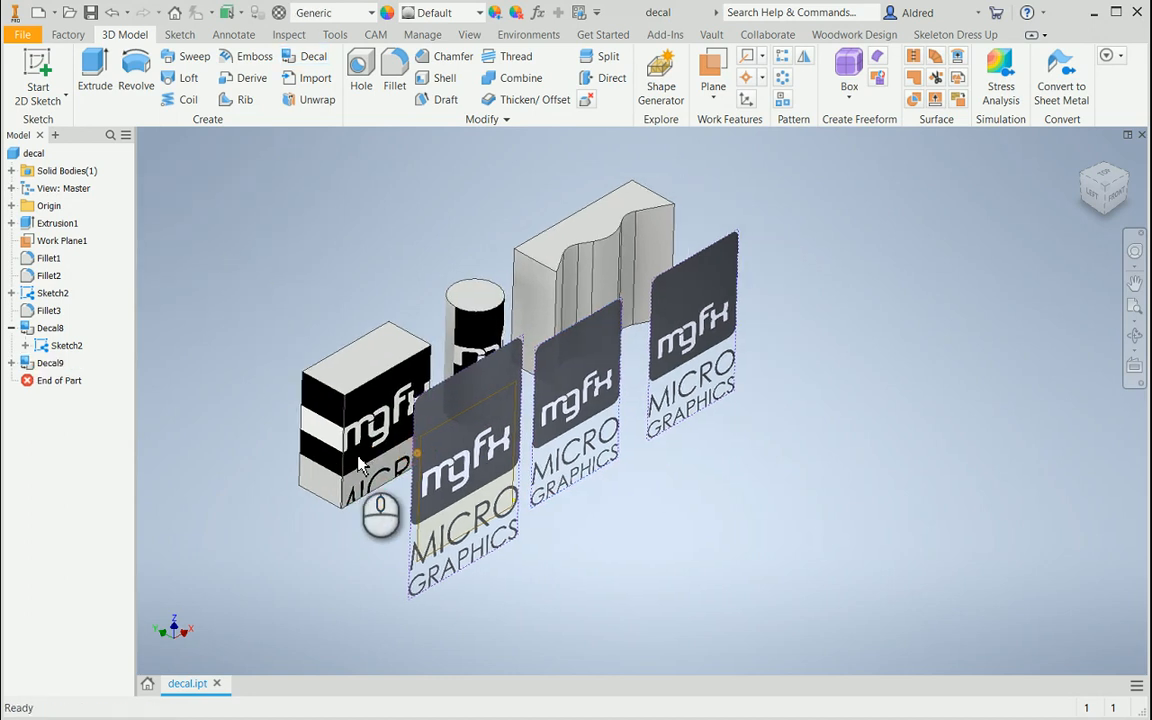
pyautogui.click(312, 56)
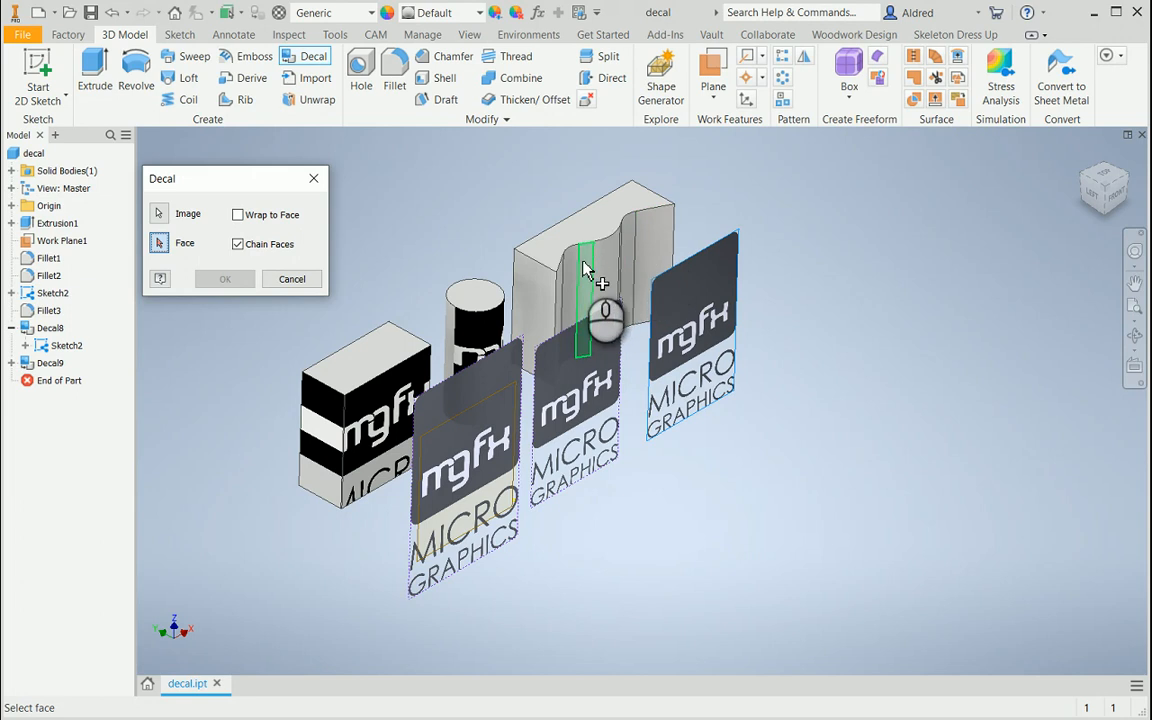
pyautogui.moveTo(584, 304)
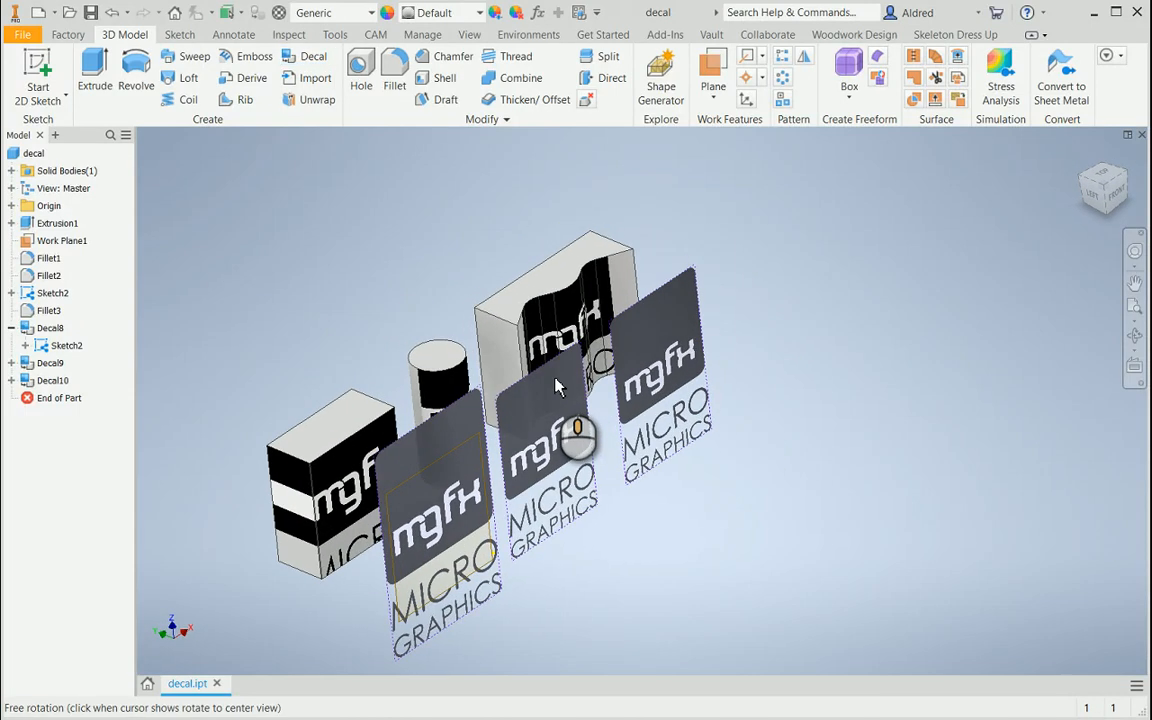
# Step: Orbit the model to view the wall decal from another angle
pyautogui.moveTo(558, 384); pyautogui.dragTo(540, 370)
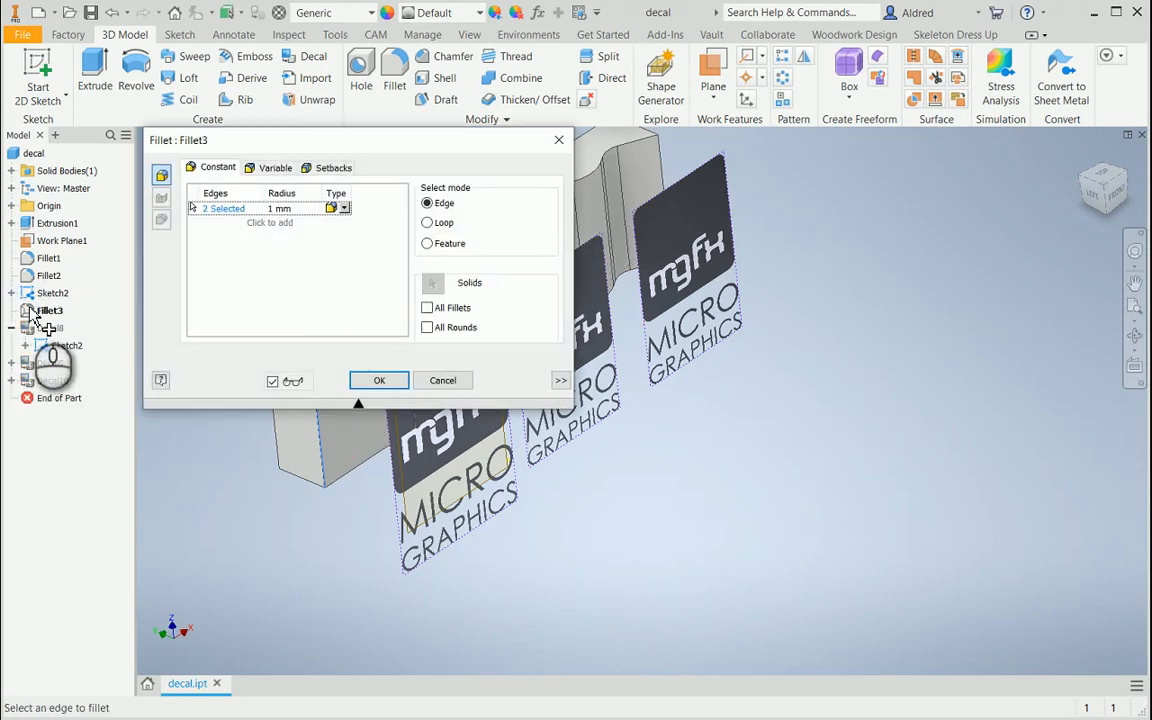
# Step: Delete the Fillet3 feature, leaving the box with sharp edges
pyautogui.click(380, 380)
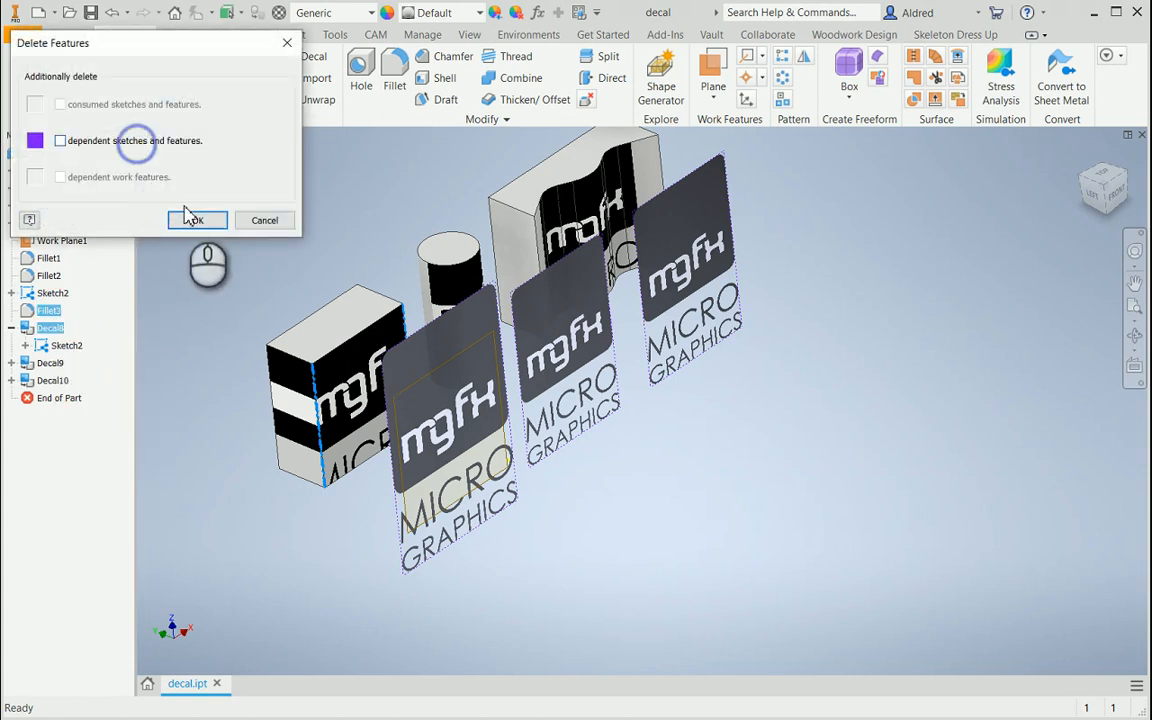
pyautogui.click(196, 220)
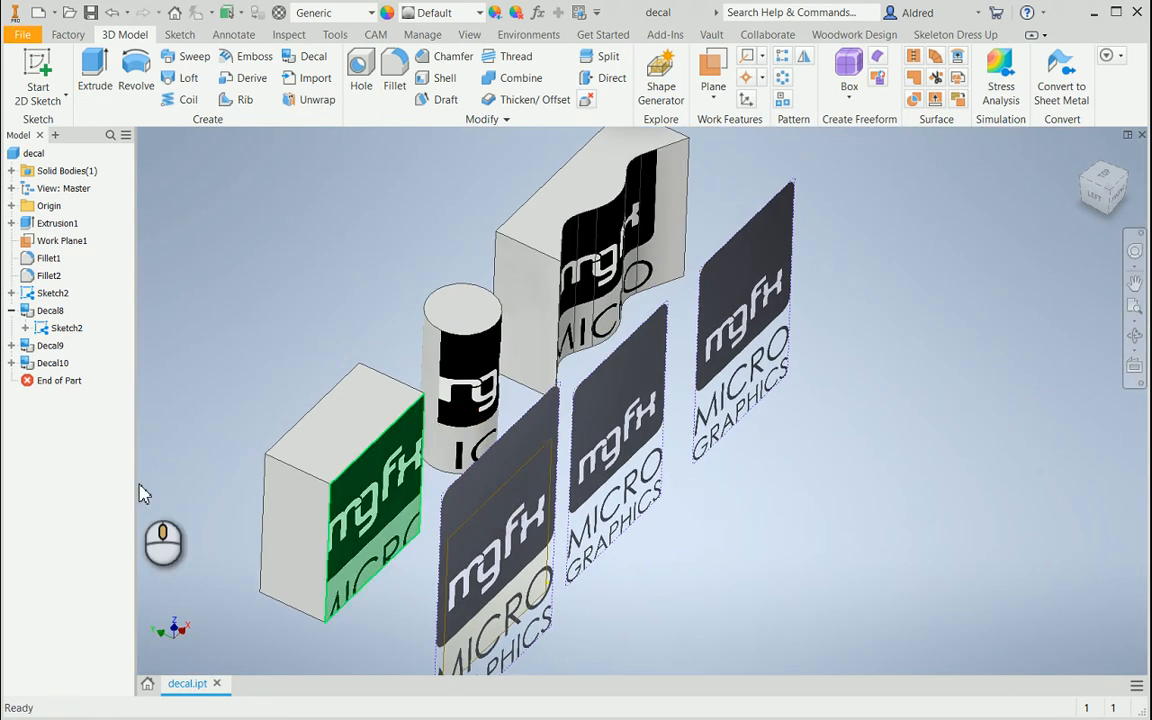
# Step: Hide the image sketch Sketch2 and bring up the Decal9 feature's options
pyautogui.rightClick(50, 310)
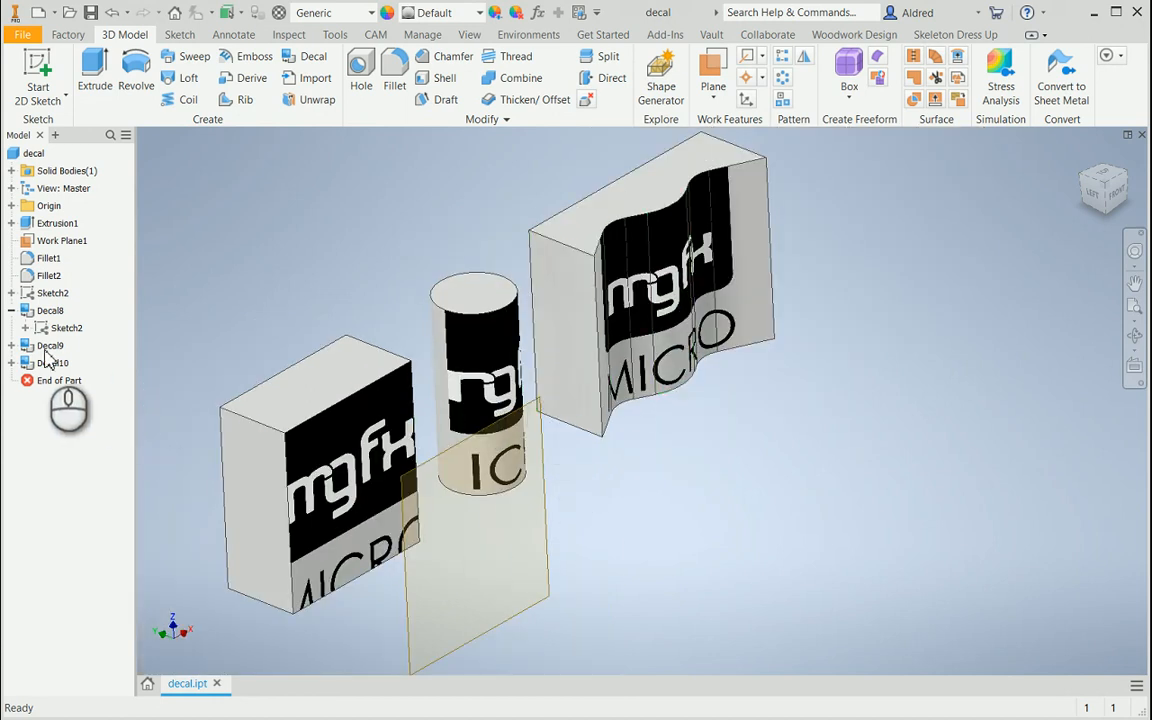
pyautogui.click(48, 344)
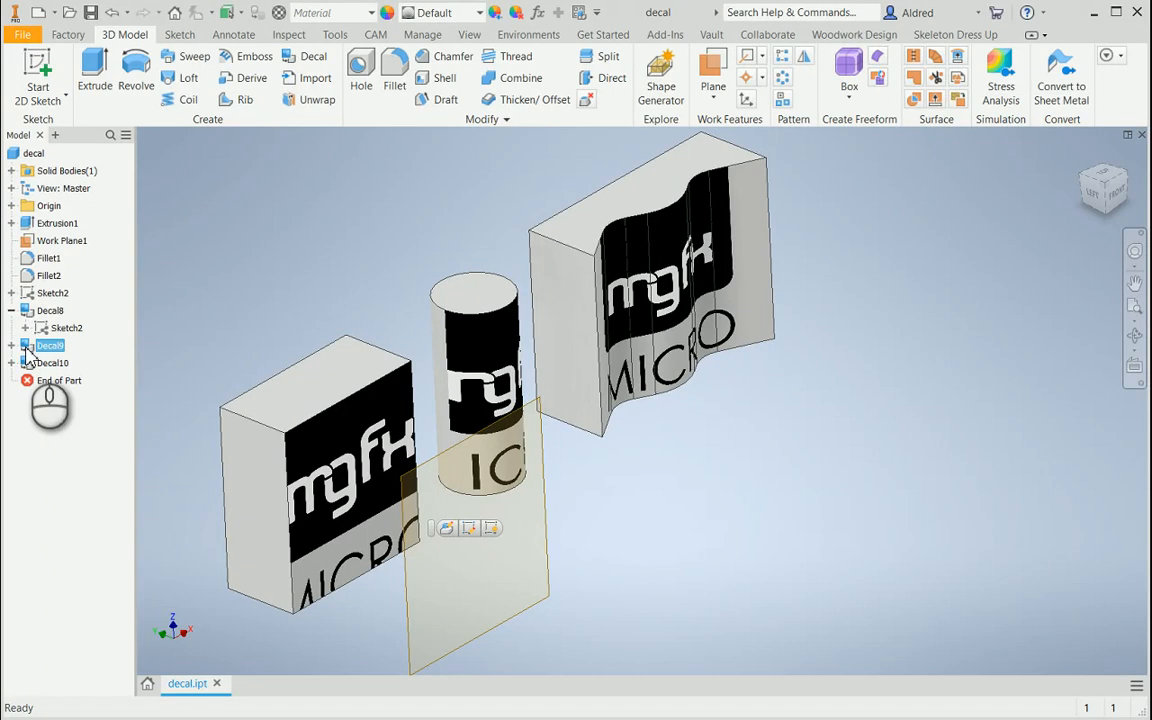
pyautogui.moveTo(80, 220)
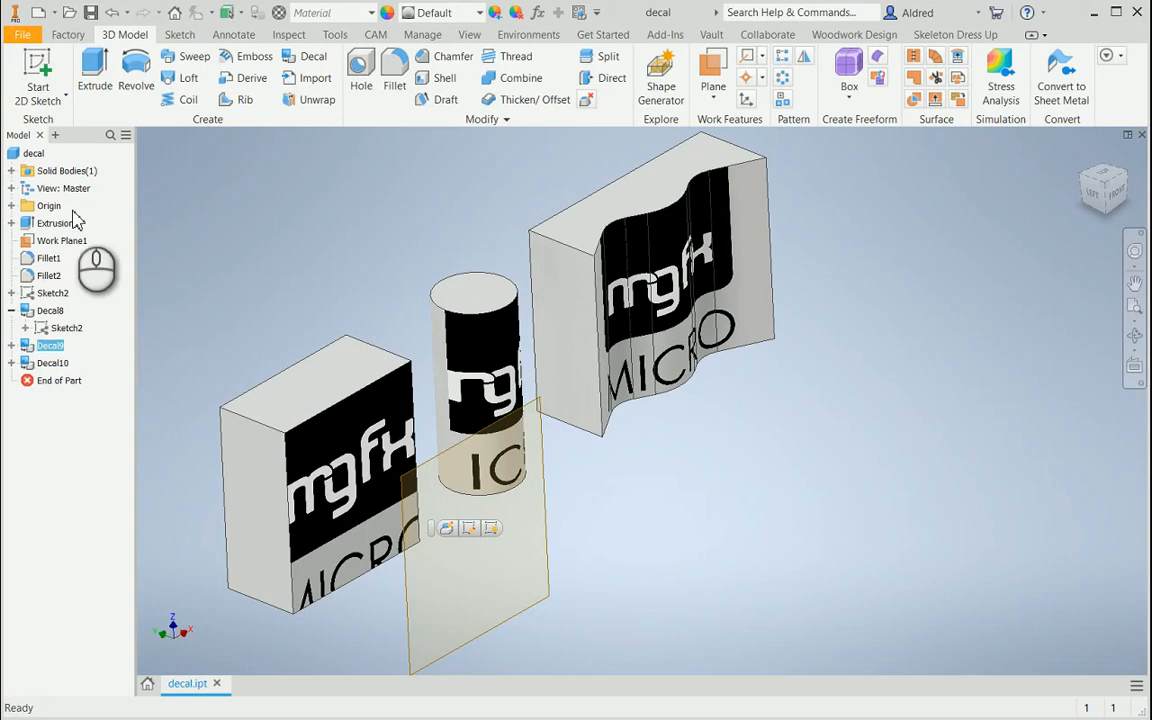
pyautogui.rightClick(30, 340)
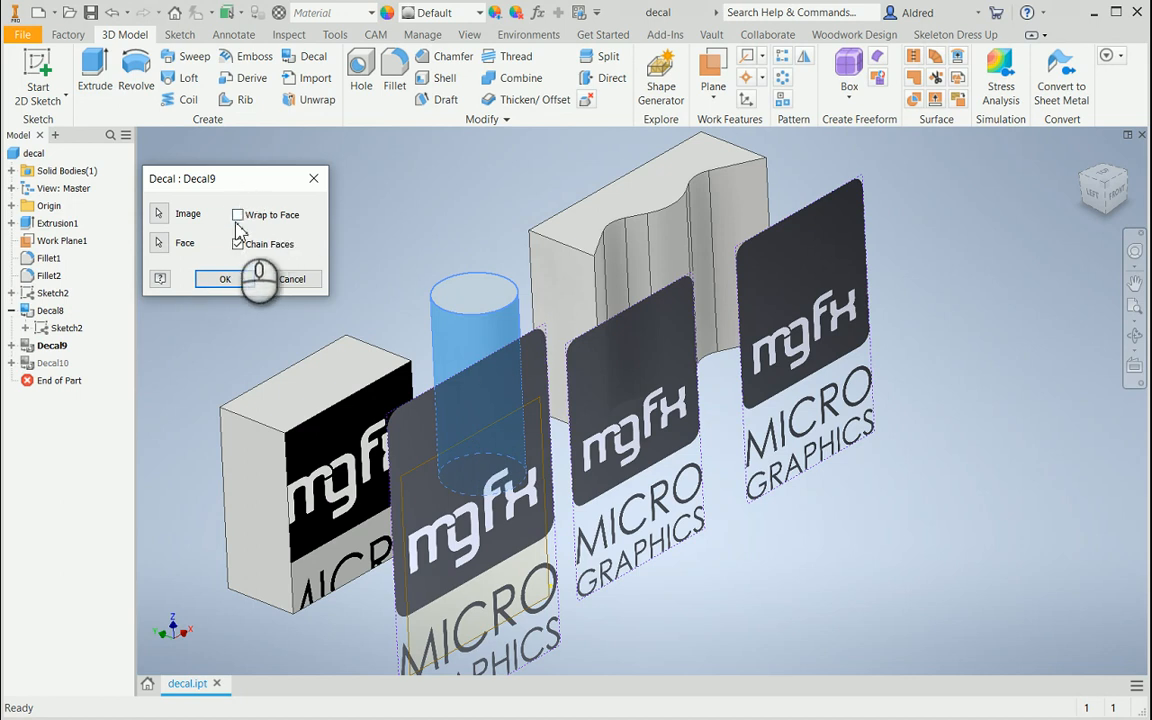
# Step: Turn on Wrap to Face for Decal9 and apply the change
pyautogui.click(238, 214)
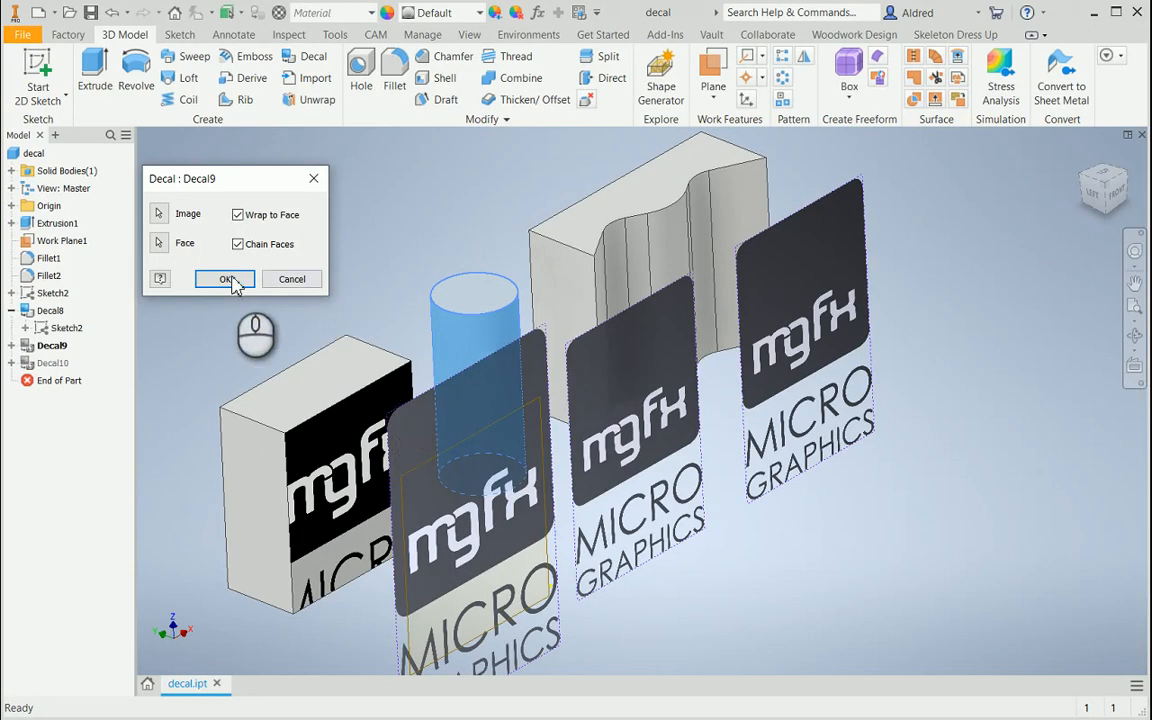
pyautogui.click(224, 280)
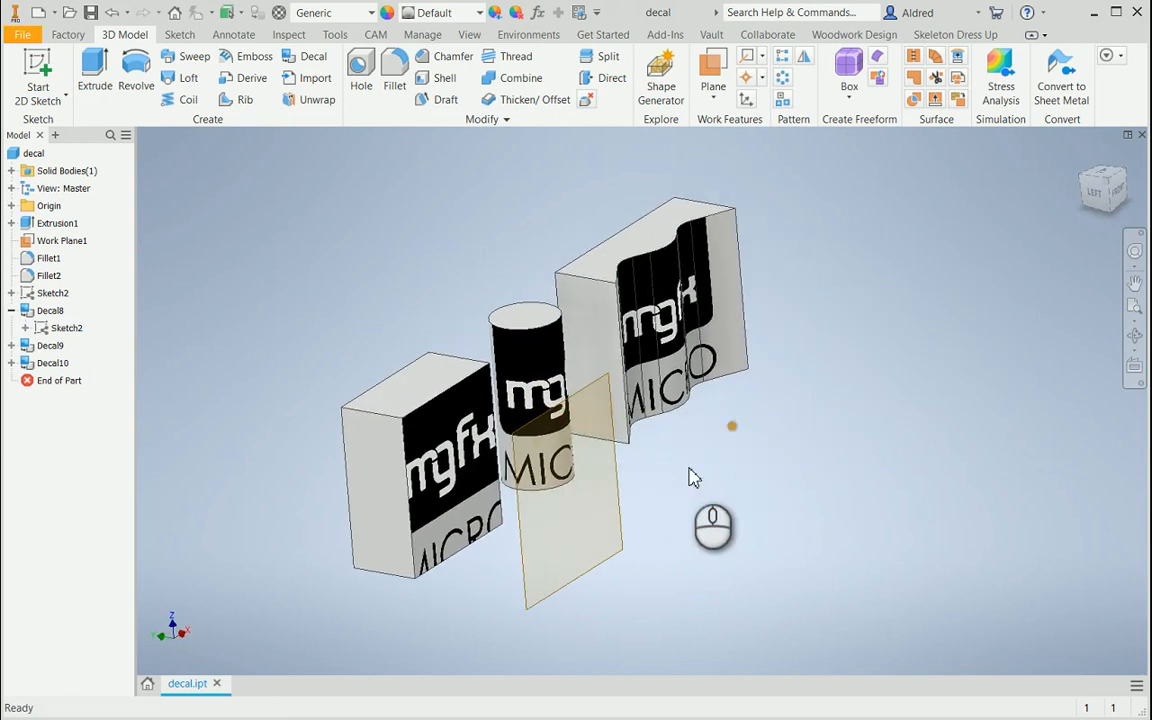
pyautogui.moveTo(696, 624)
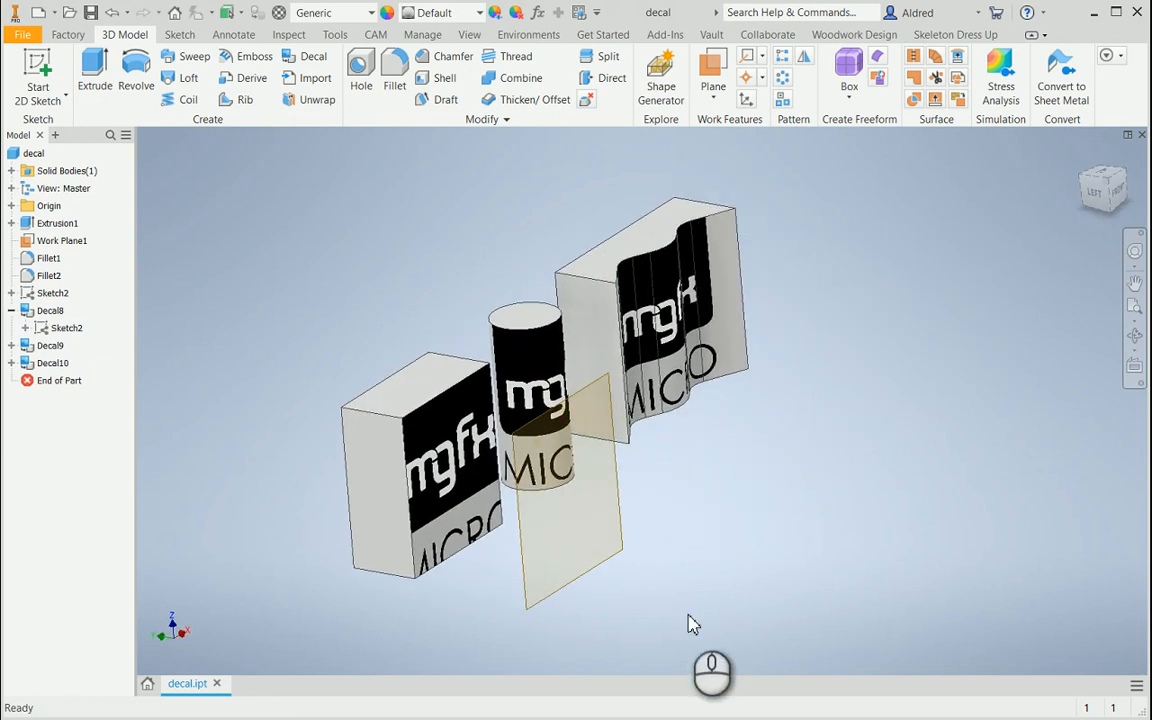